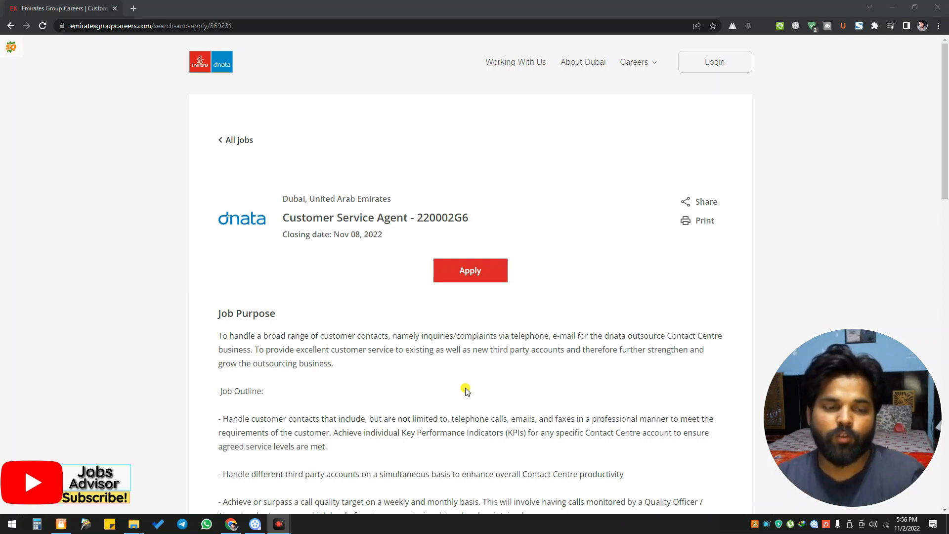
Step: Scroll through the Customer Service Agent posting and clear an accidental text selection
{"action": "scroll", "scroll_direction": "down", "scroll_amount": 3}
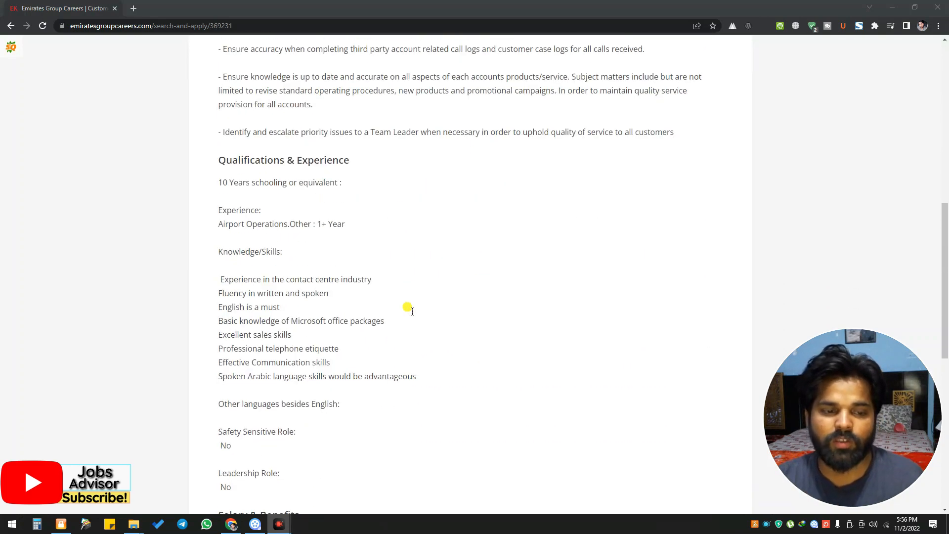
{"action": "scroll", "scroll_direction": "up", "scroll_amount": 3}
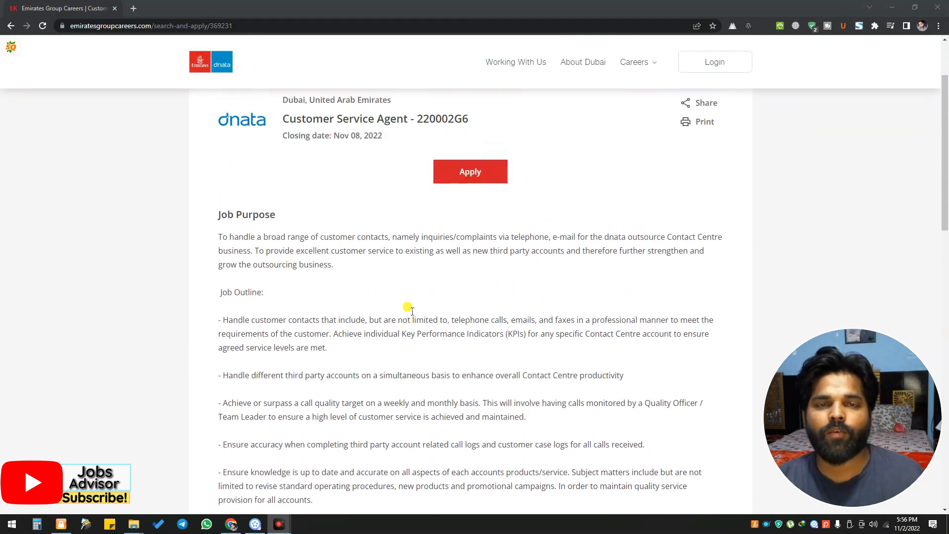
{"action": "scroll", "scroll_direction": "down", "scroll_amount": 3}
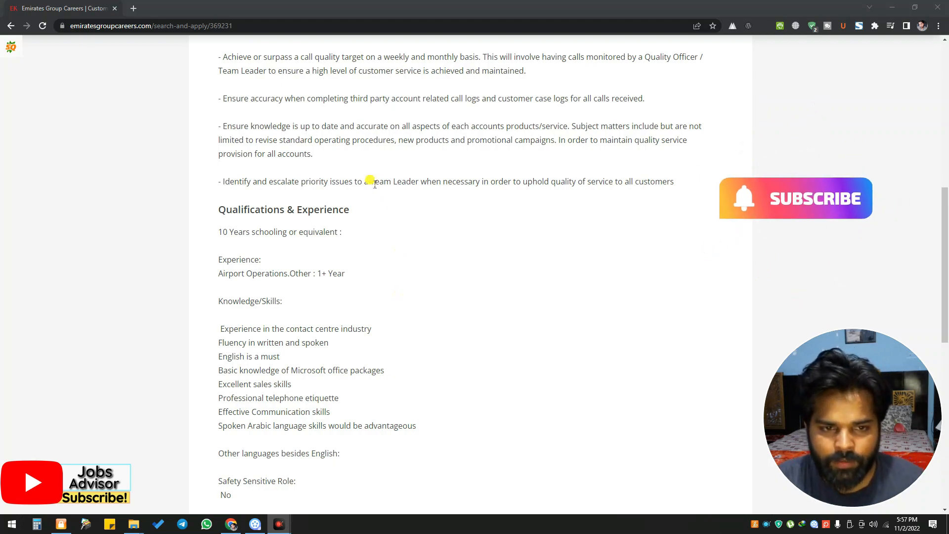
{"action": "mouse_move", "coordinate": [451, 225]}
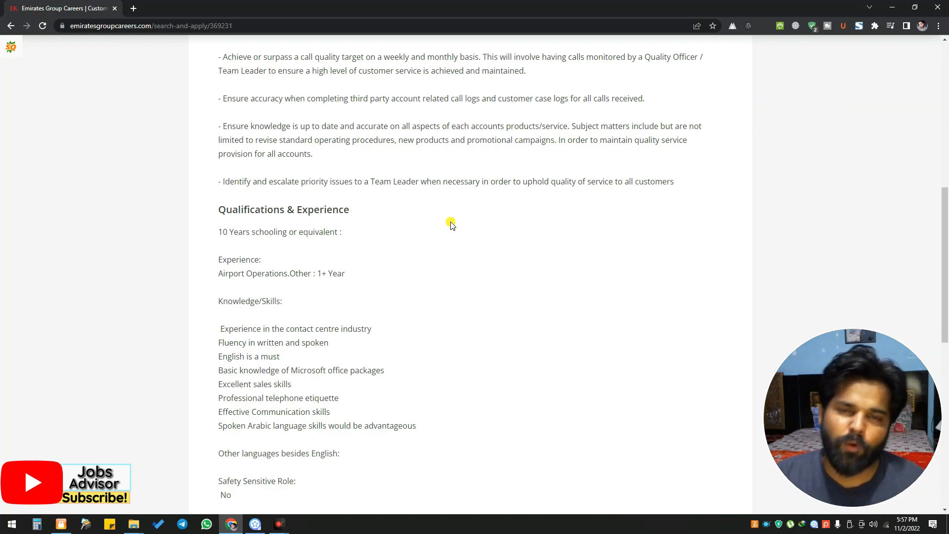
{"action": "scroll", "scroll_direction": "down", "scroll_amount": 3}
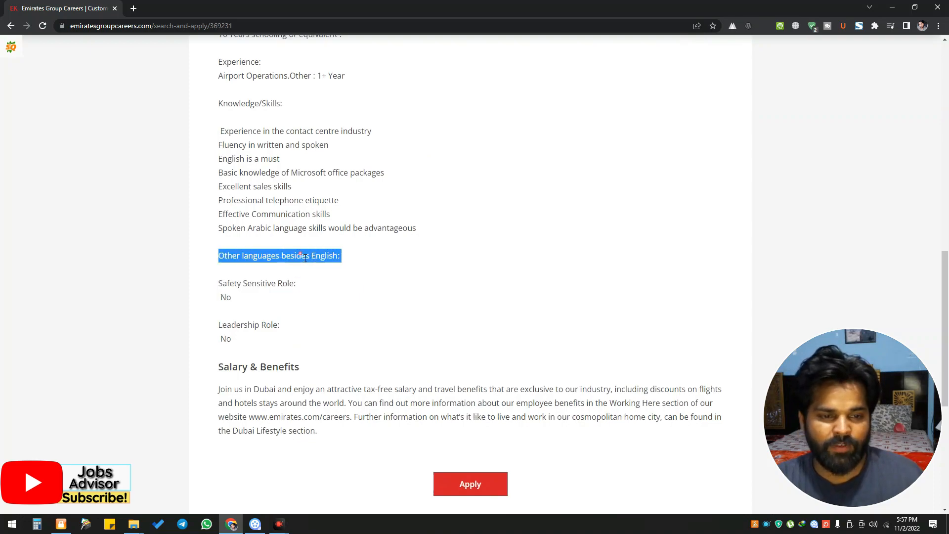
{"action": "mouse_move", "coordinate": [328, 272]}
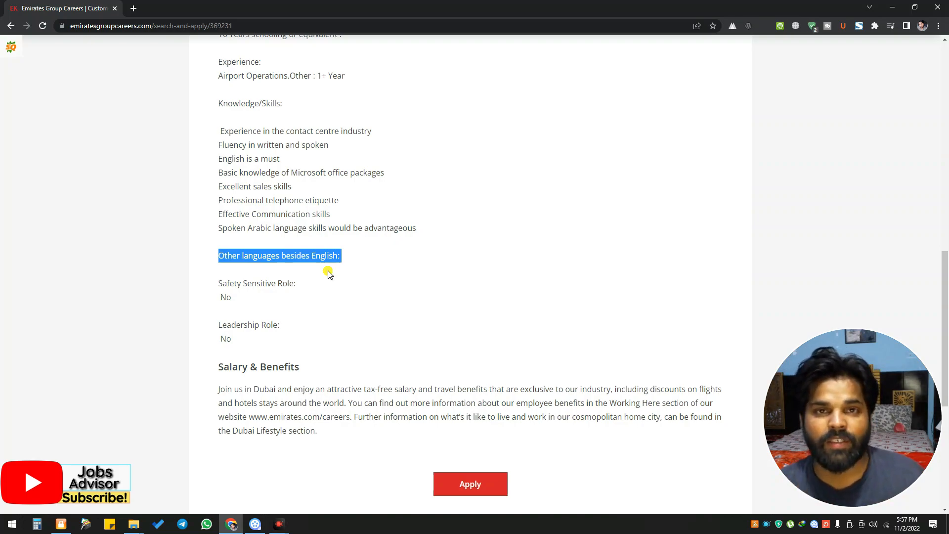
{"action": "left_click", "coordinate": [281, 236]}
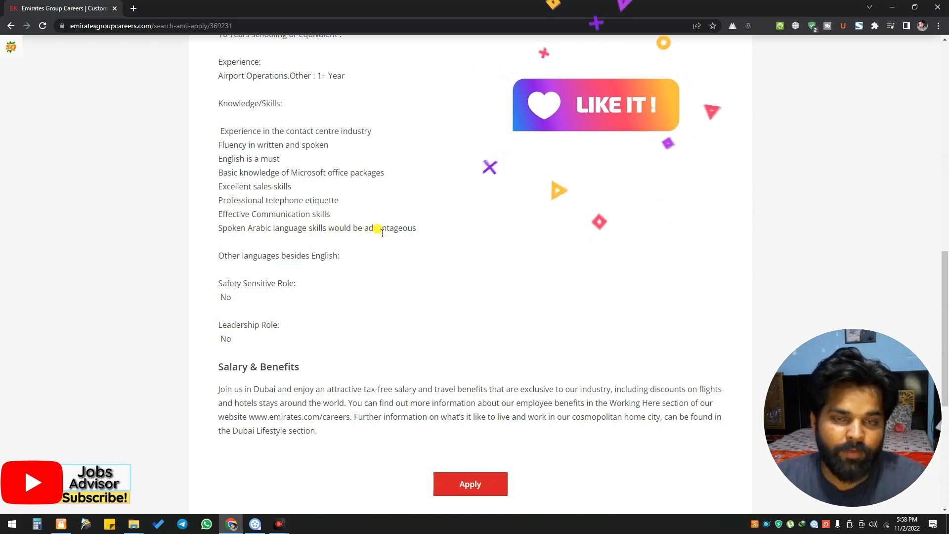
{"action": "scroll", "scroll_direction": "down", "scroll_amount": 3}
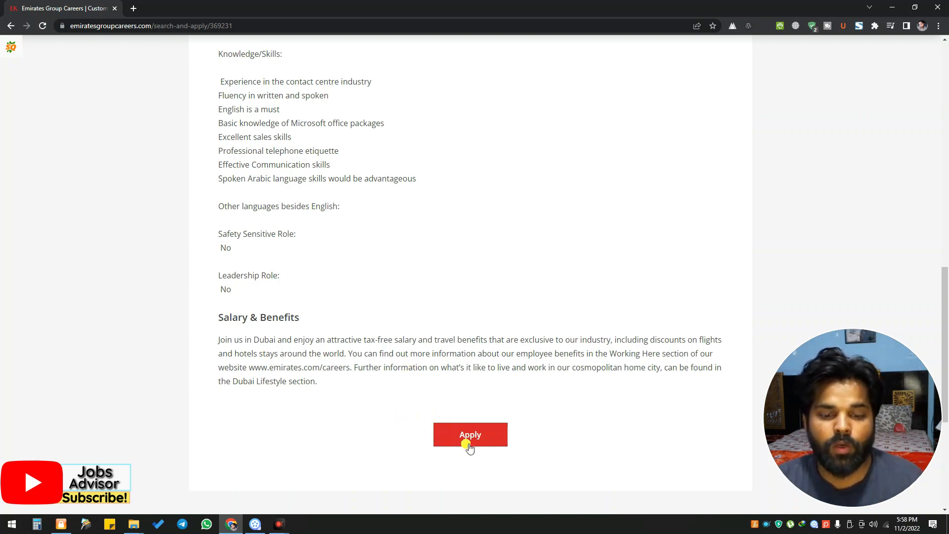
Step: Apply for the job, landing on the Taleo Review and Submit page (step 9 of 9)
{"action": "left_click", "coordinate": [471, 434]}
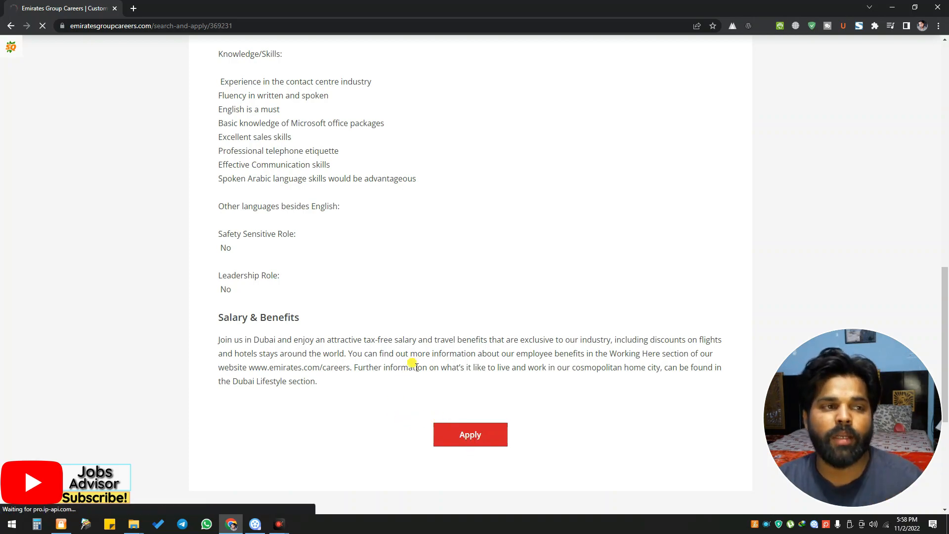
{"action": "left_click", "coordinate": [471, 435]}
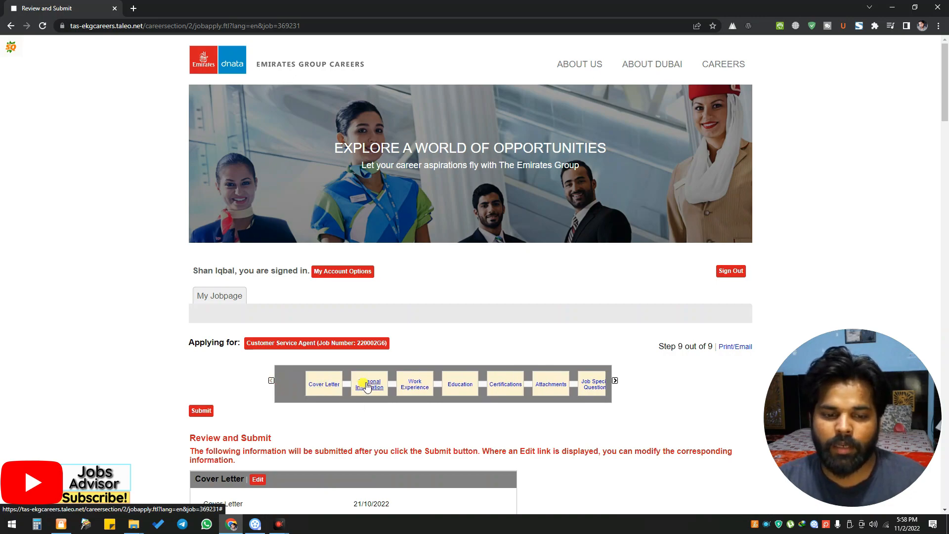
{"action": "mouse_move", "coordinate": [442, 394]}
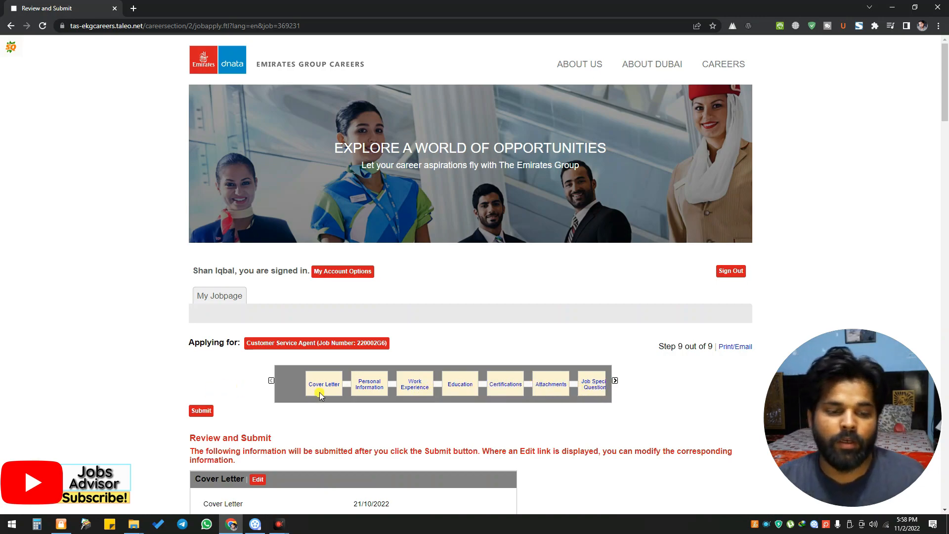
Step: Return to the Cover Letter step and set the letter's date to 11-02-2022
{"action": "left_click", "coordinate": [323, 383]}
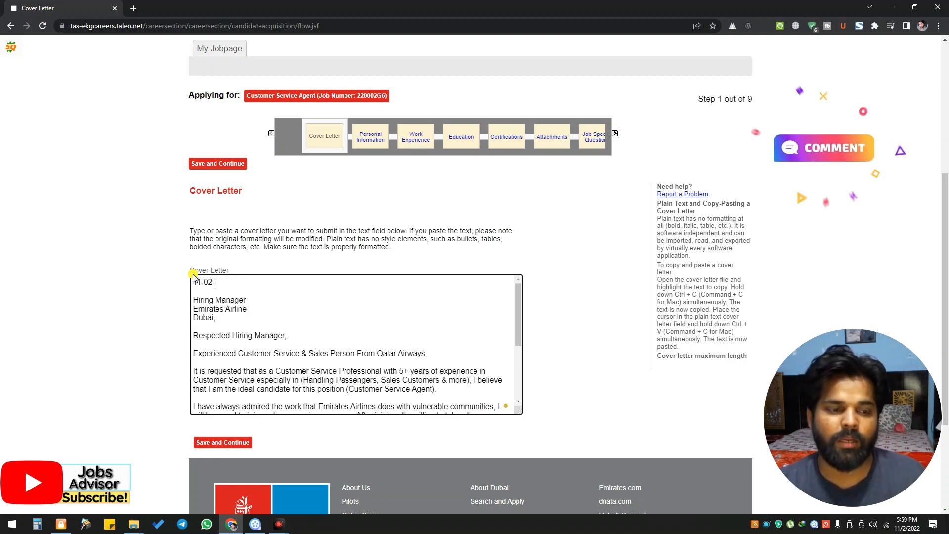
{"action": "type", "text": "2022"}
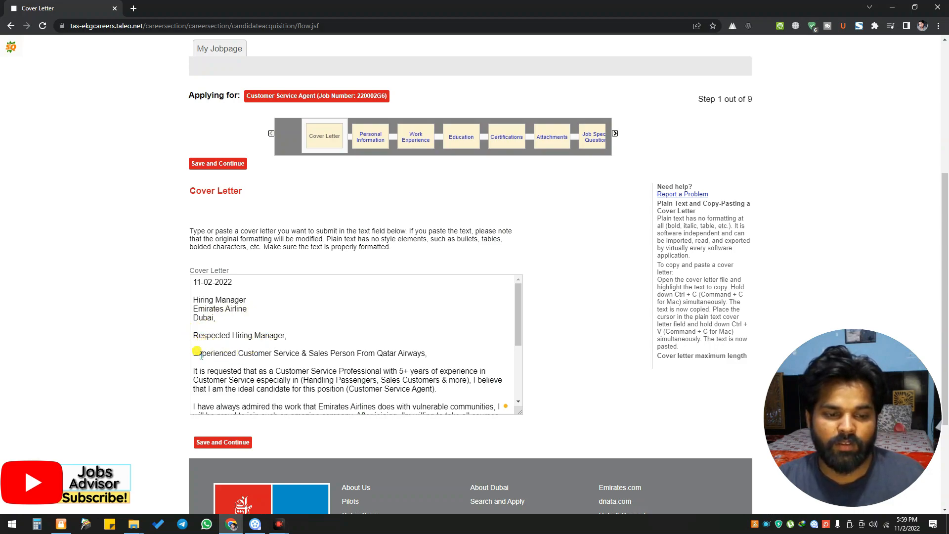
{"action": "scroll", "scroll_direction": "down", "scroll_amount": 3}
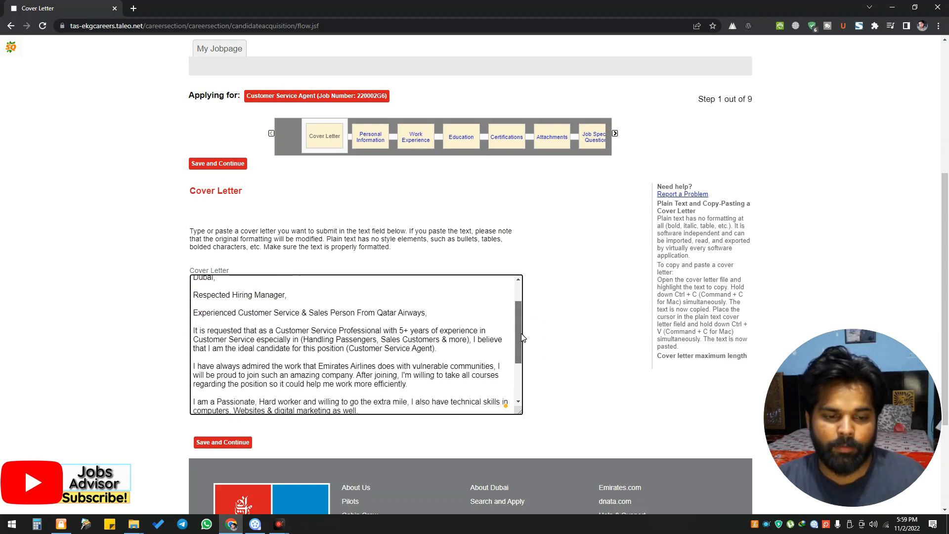